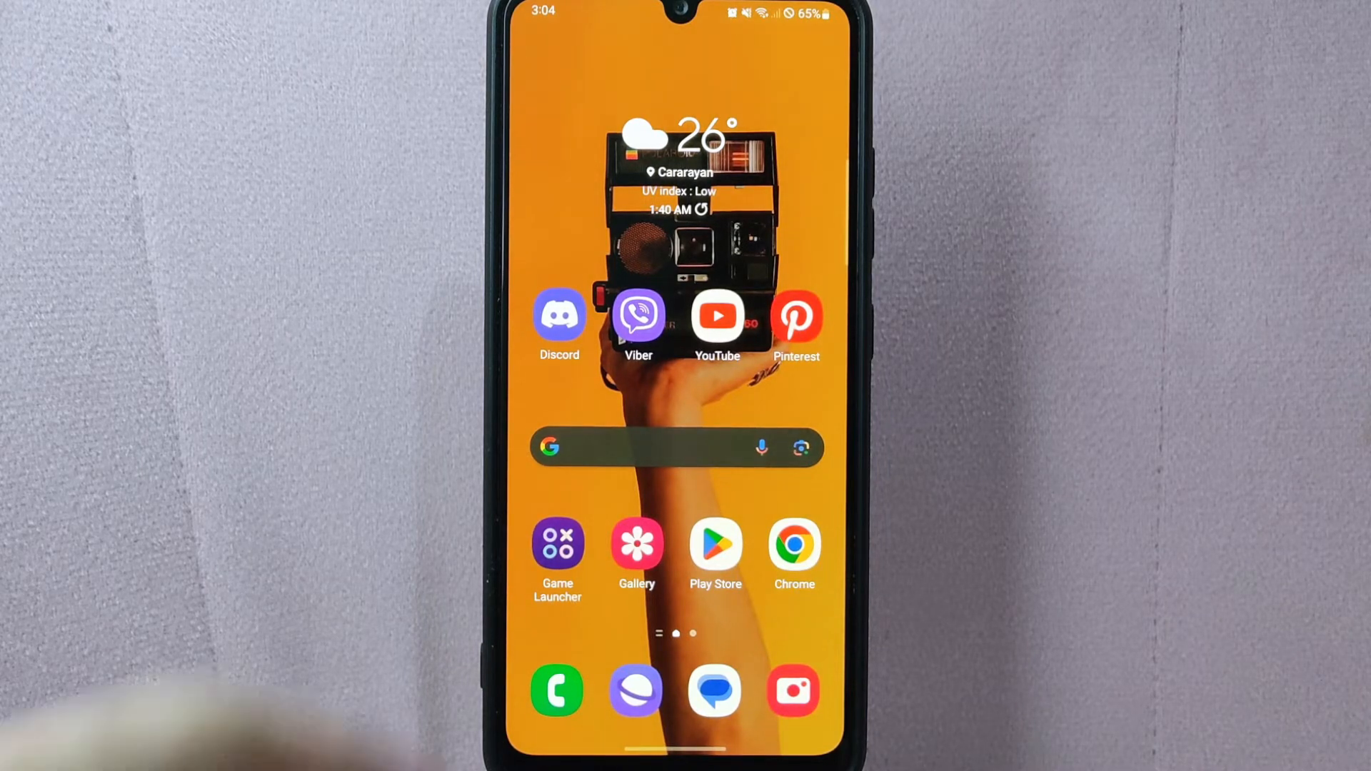
Launch Discord from the Android home screen, opening the Gamers server.
left_click(558, 315)
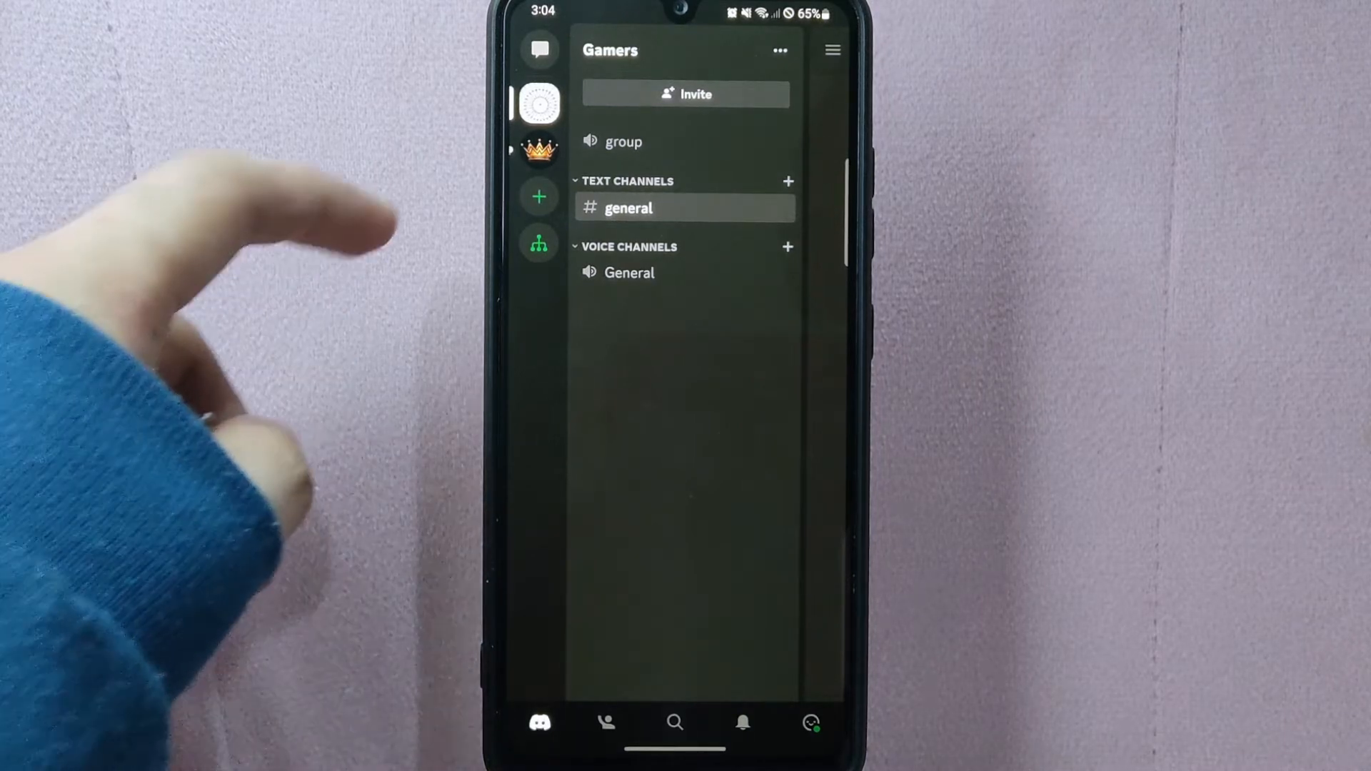
Switch from the Gamers server to the Direct Messages conversation list.
left_click(538, 50)
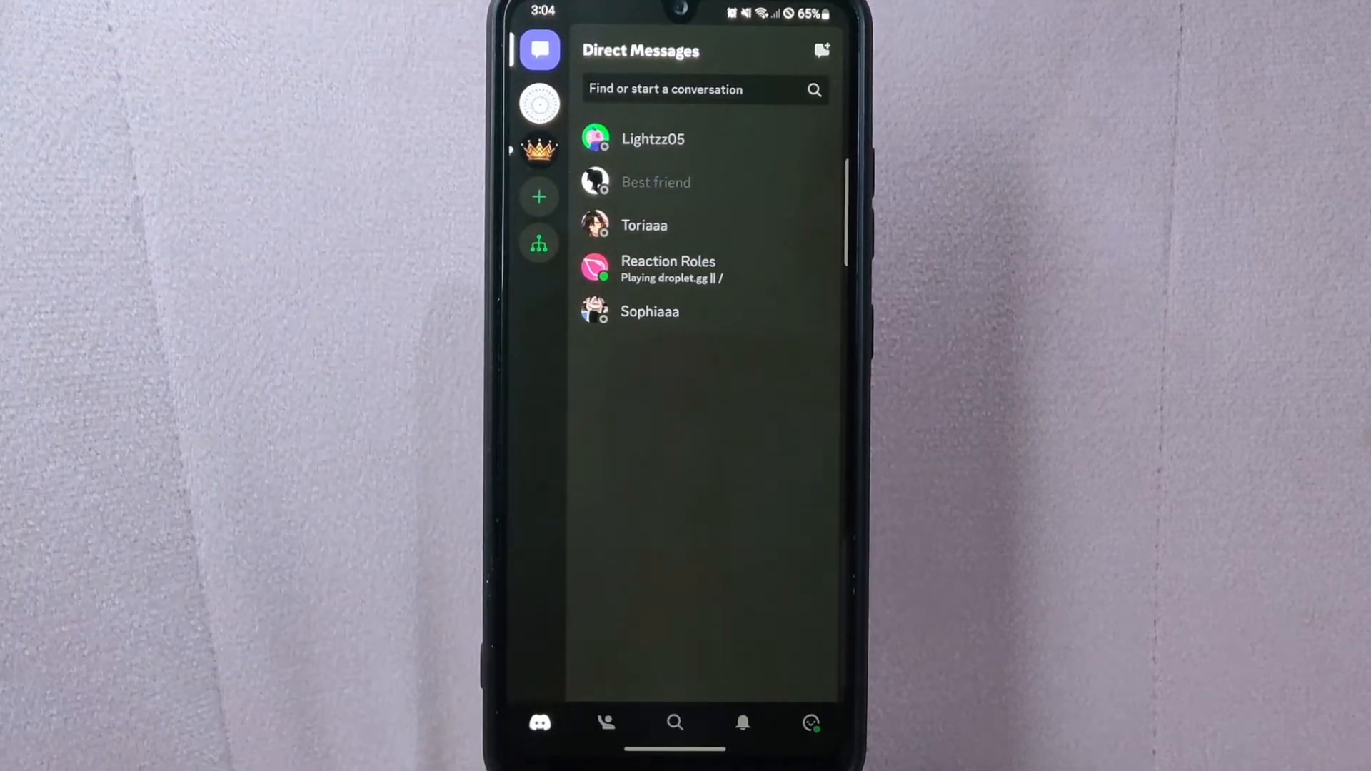